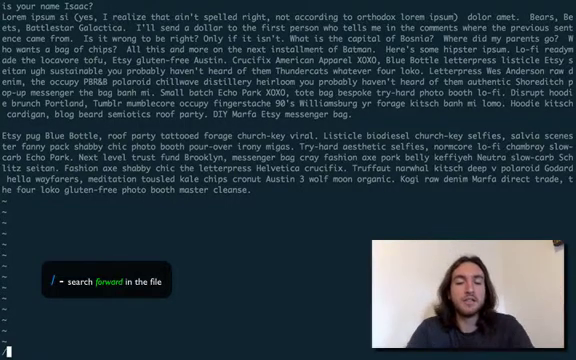
Step: Run a forward search for the word "the" so the cursor jumps to its next occurrence
type("the")
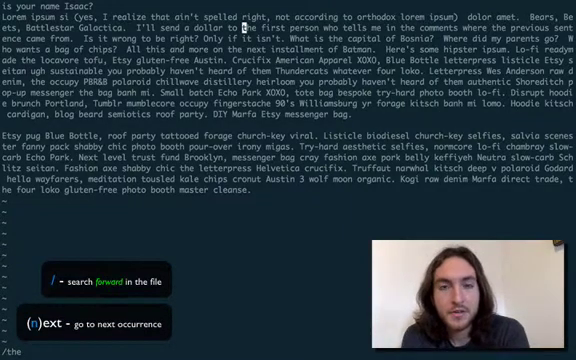
Step: Jump forward through two further matches of "the" with n, then back one with N
key("n")
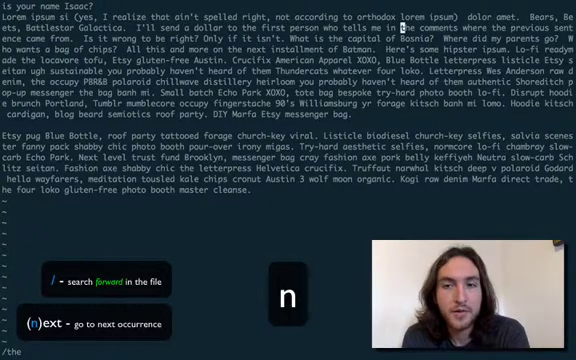
key("n")
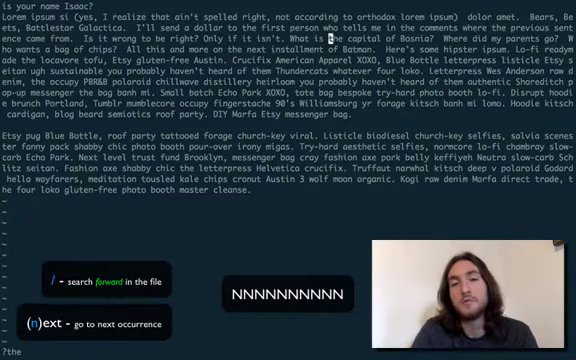
key("N")
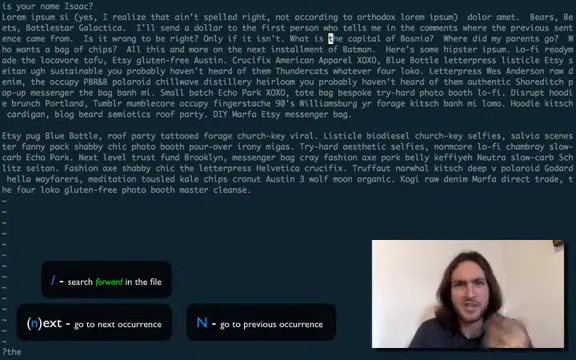